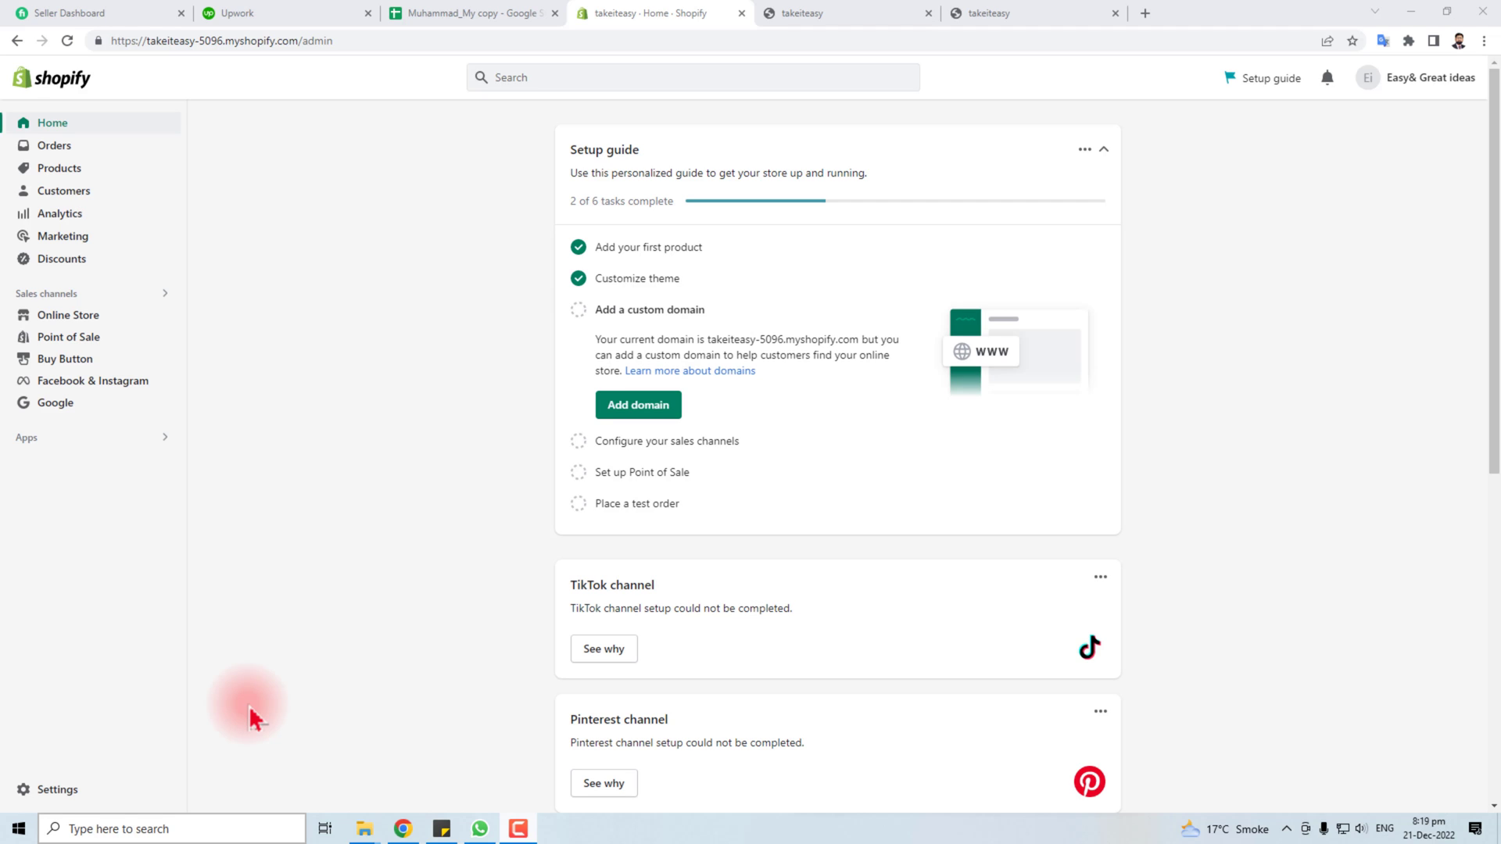
mouse_move(748, 222)
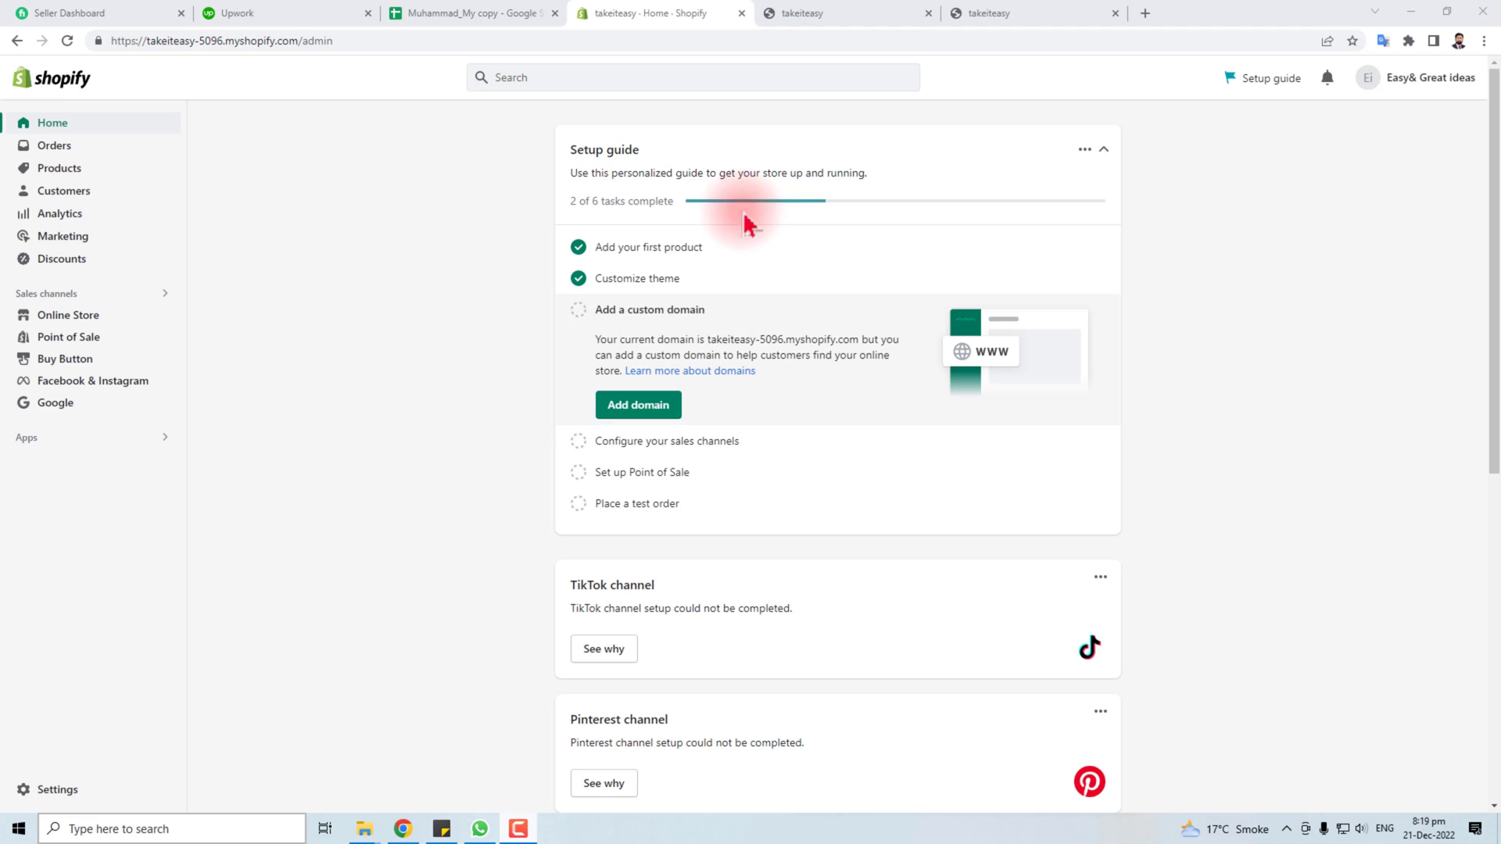
mouse_move(178, 223)
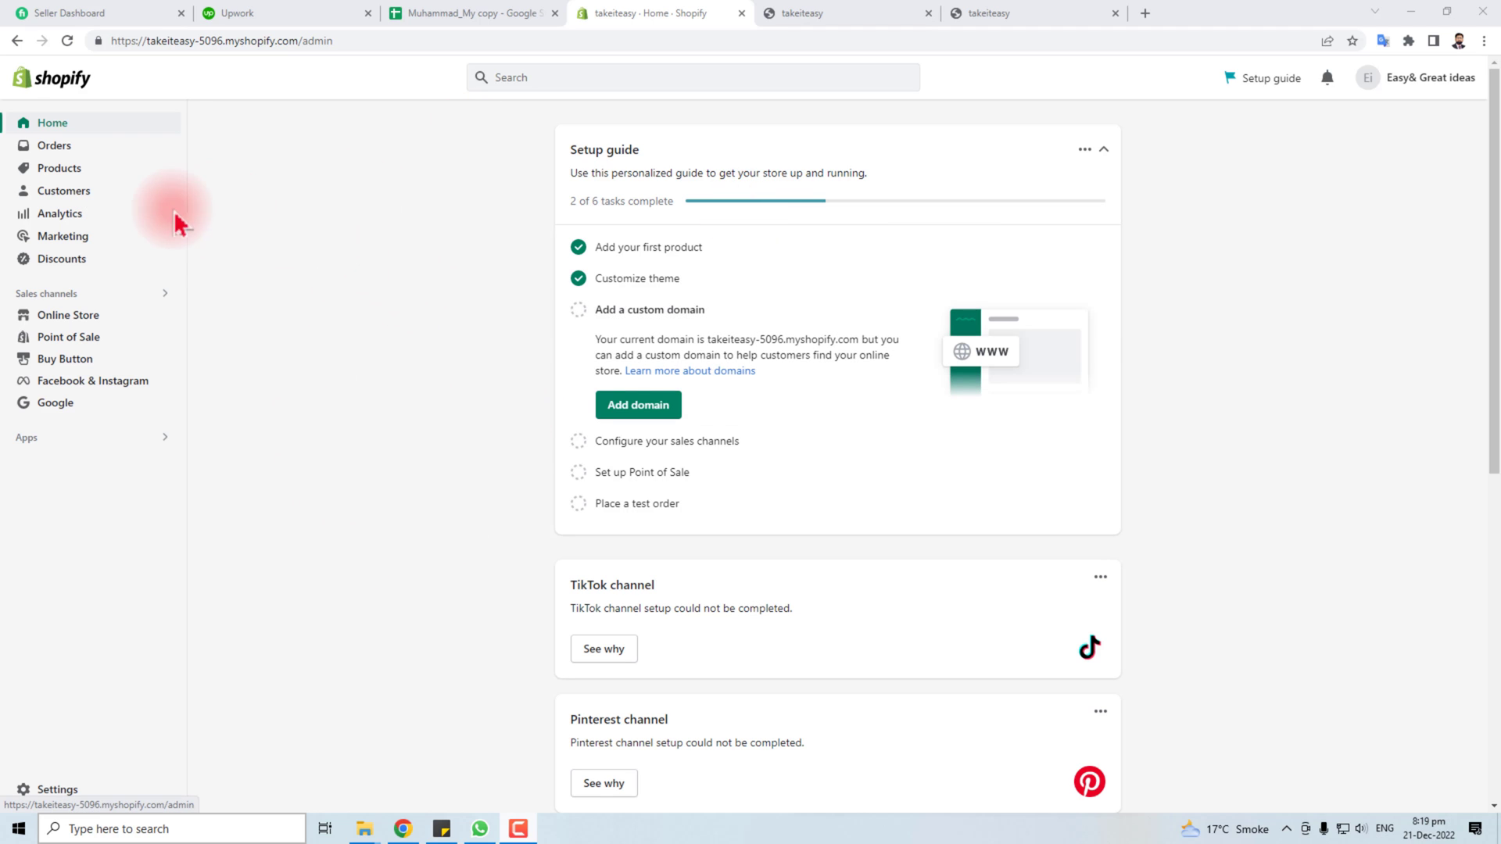
- Go to the store's Discounts section from the admin sidebar
left_click(61, 259)
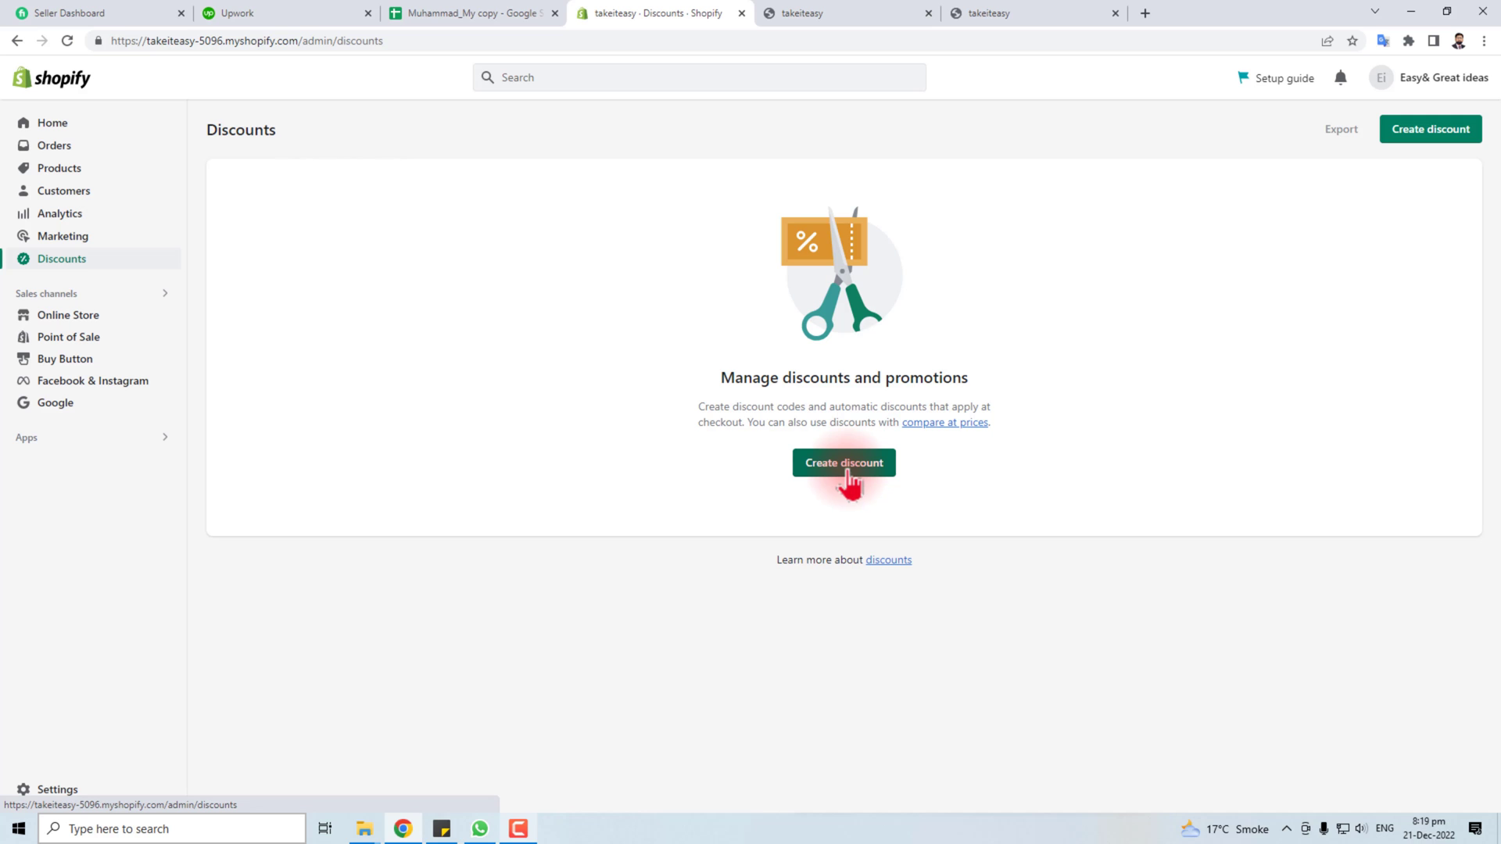
- Start a new discount to bring up the discount-type choices
left_click(844, 462)
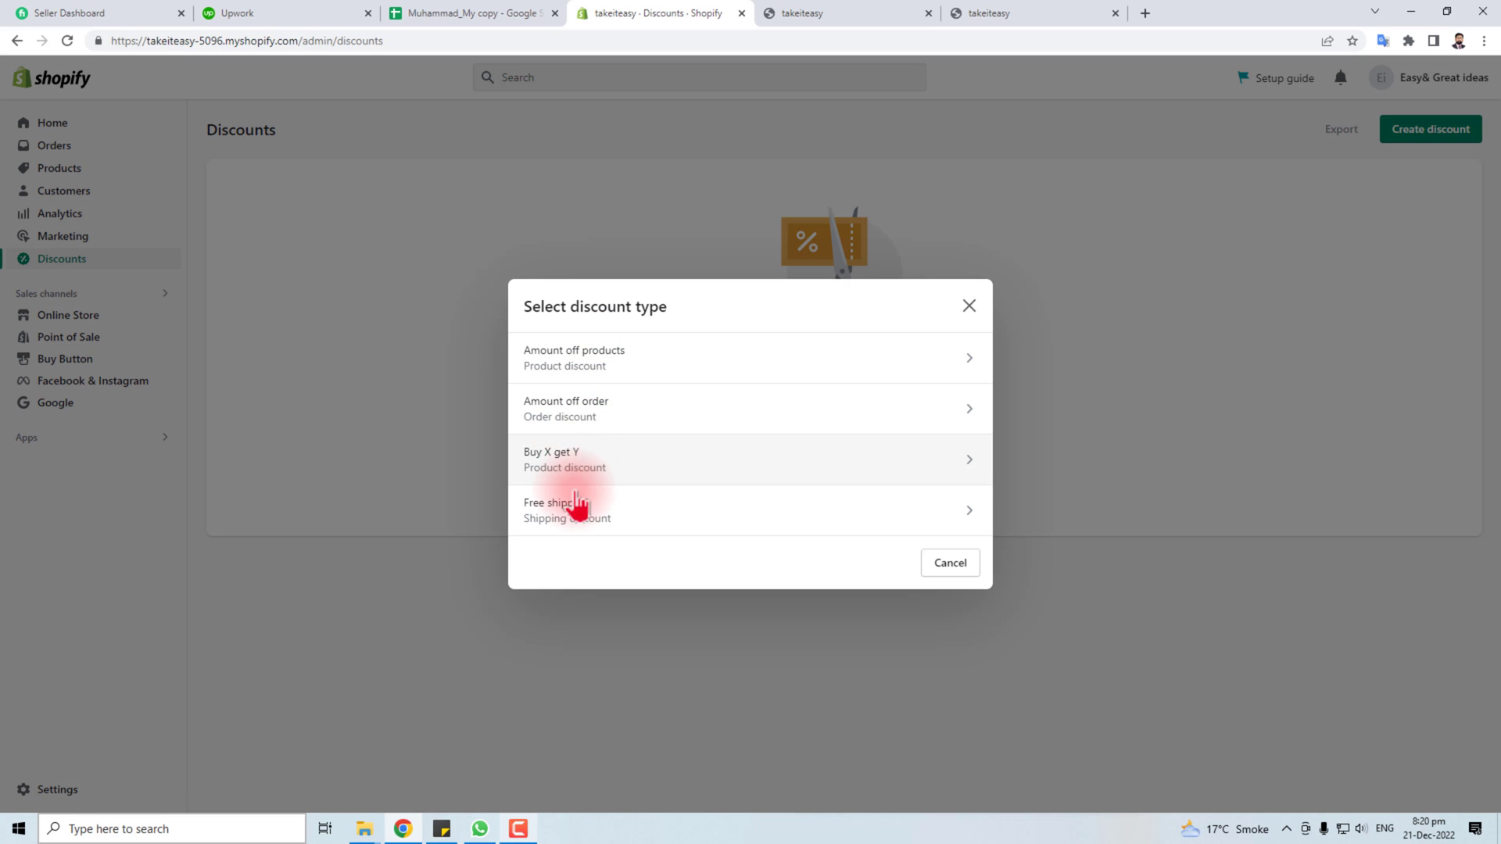
mouse_move(574, 373)
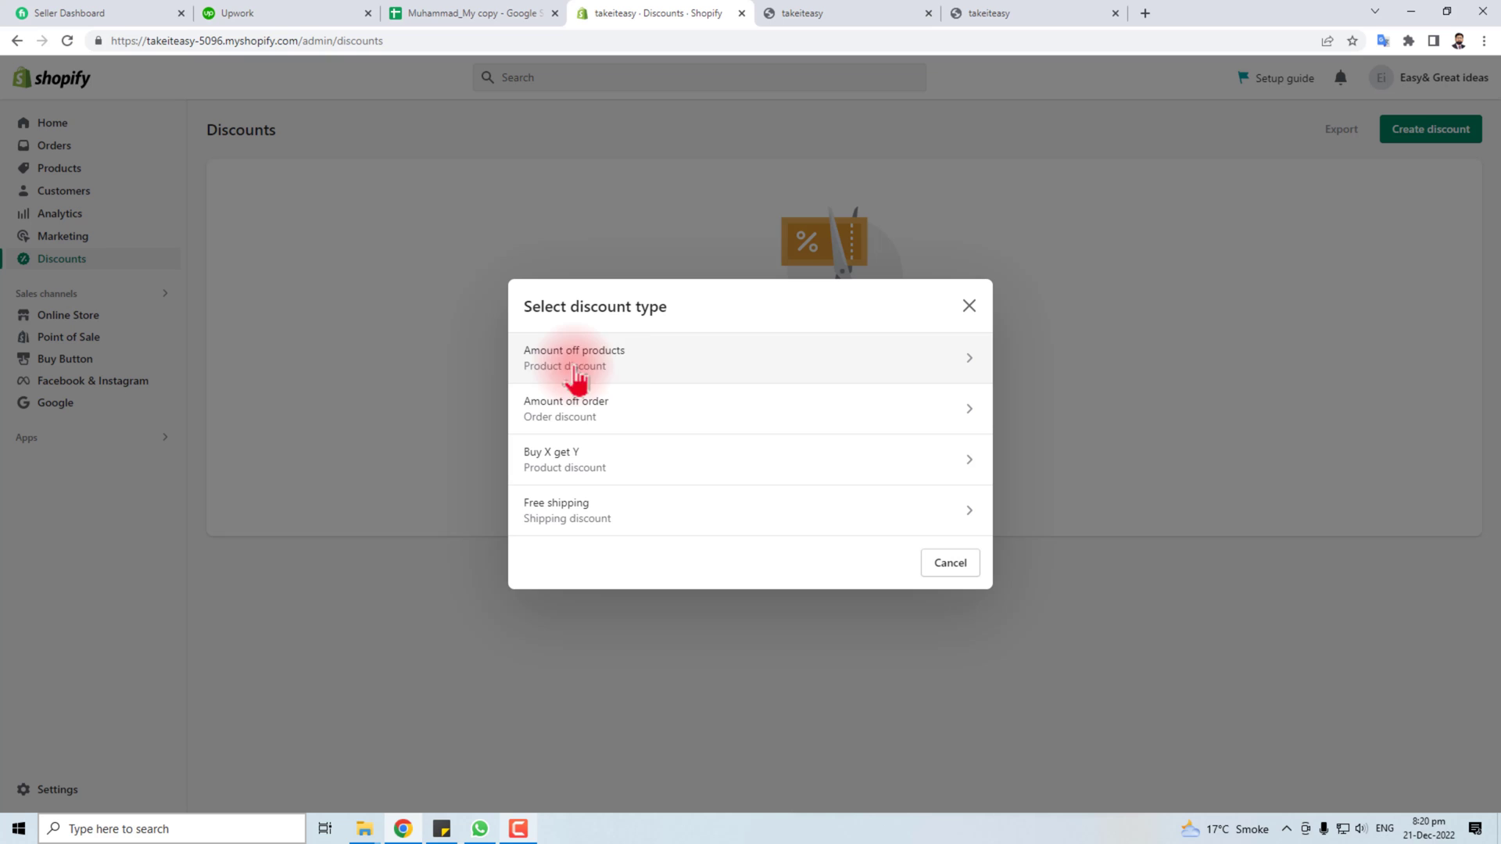
mouse_move(640, 368)
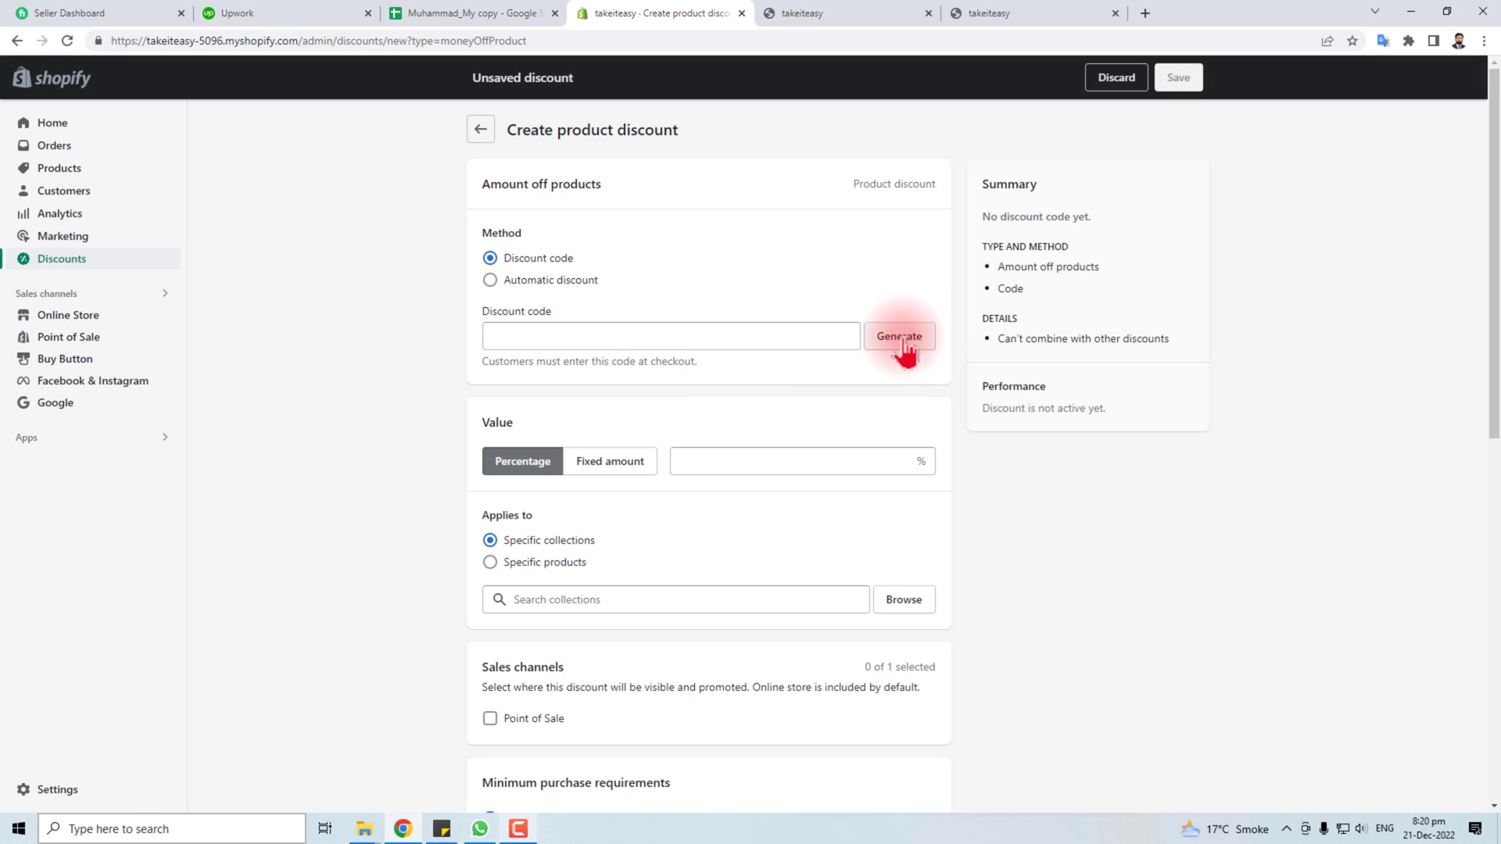
left_click(898, 336)
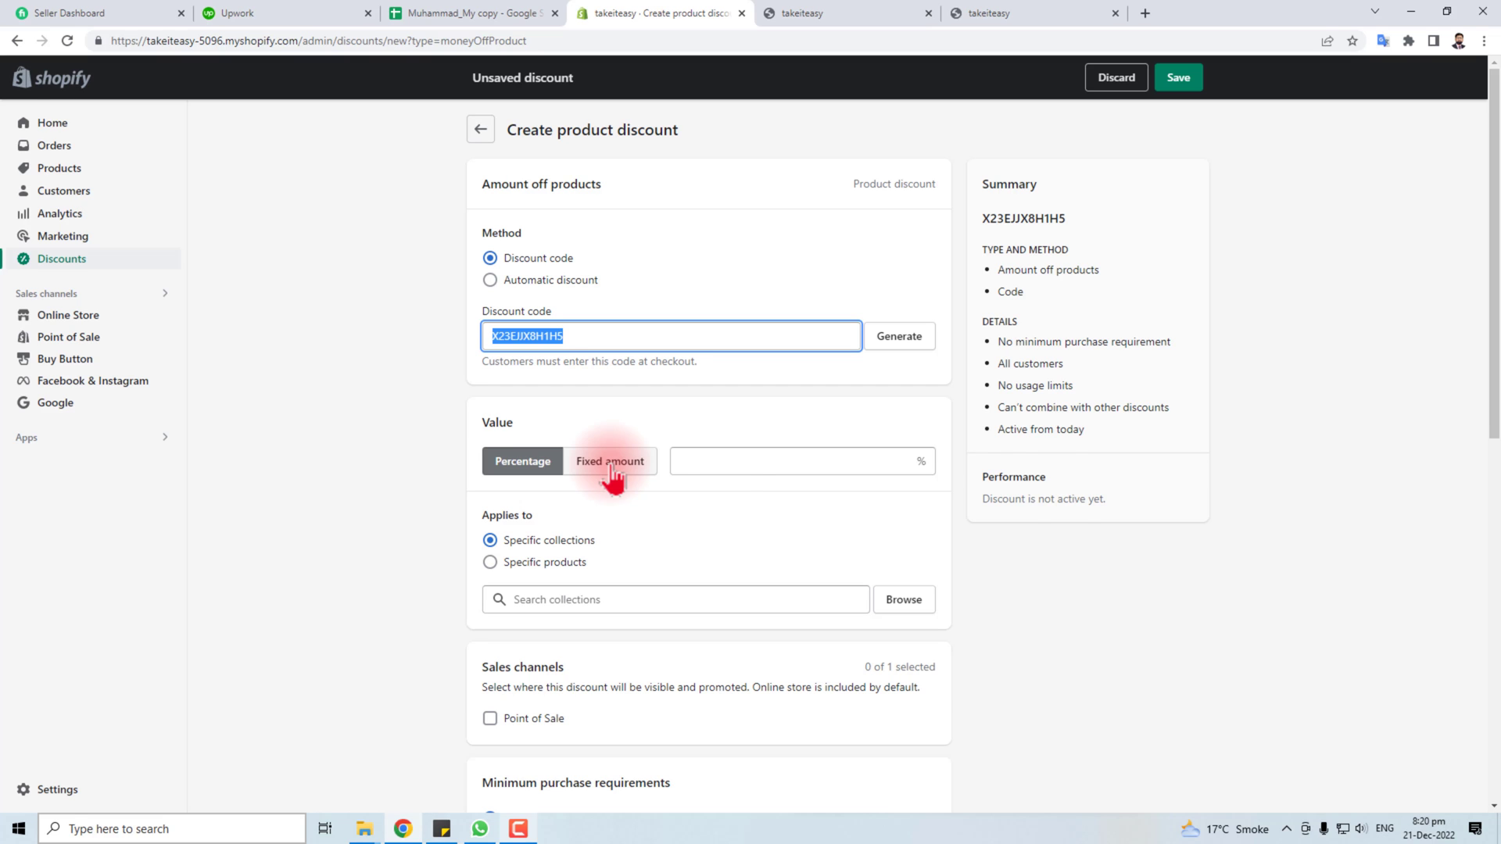
left_click(609, 461)
type("ho")
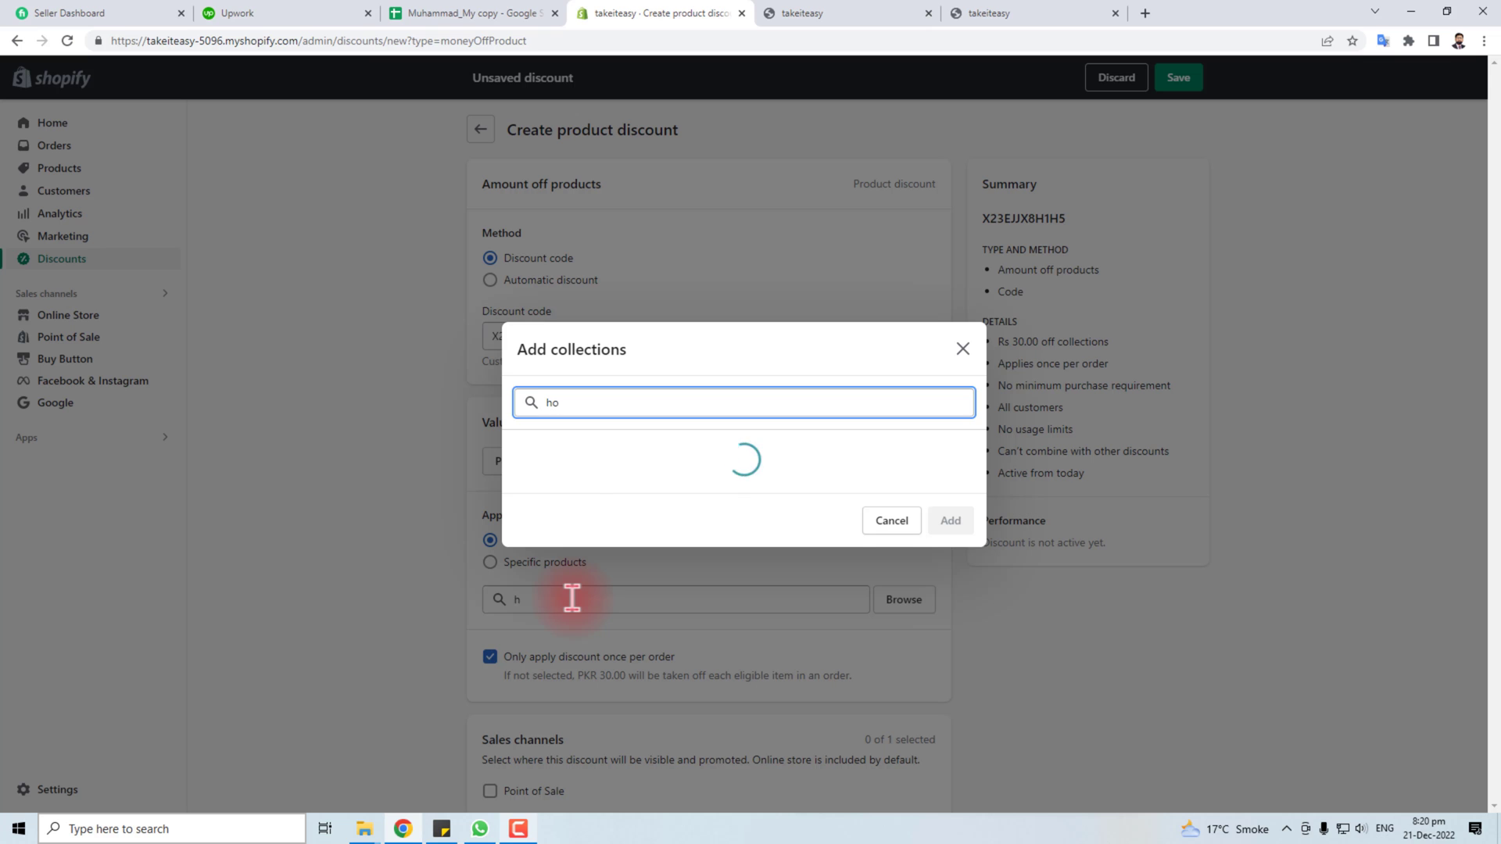
left_click(949, 520)
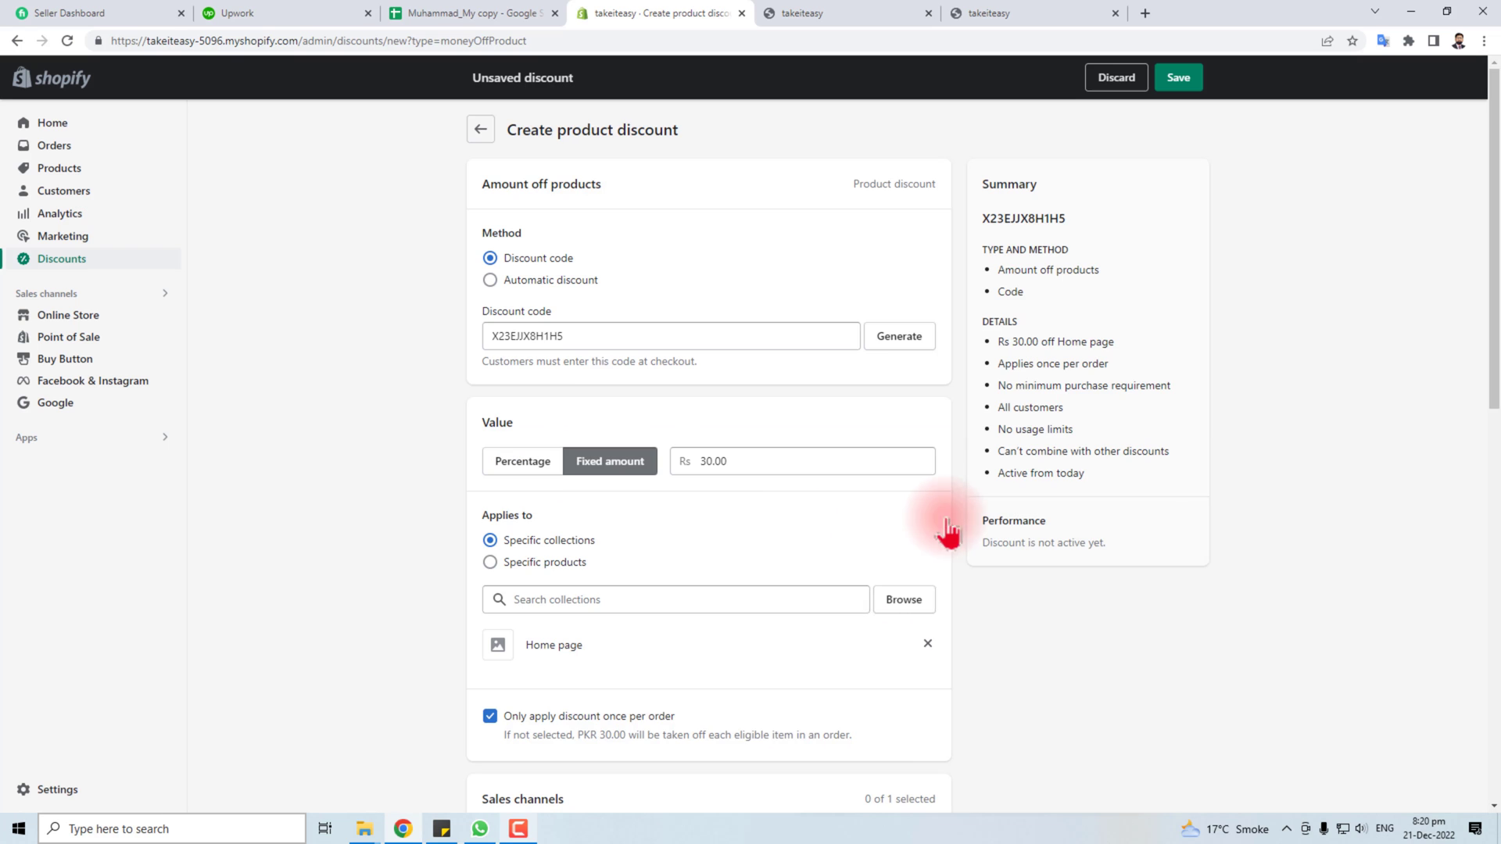
- Enable an end date of 2022-12-21 at 8:20 PM under Active dates
scroll("down", 3)
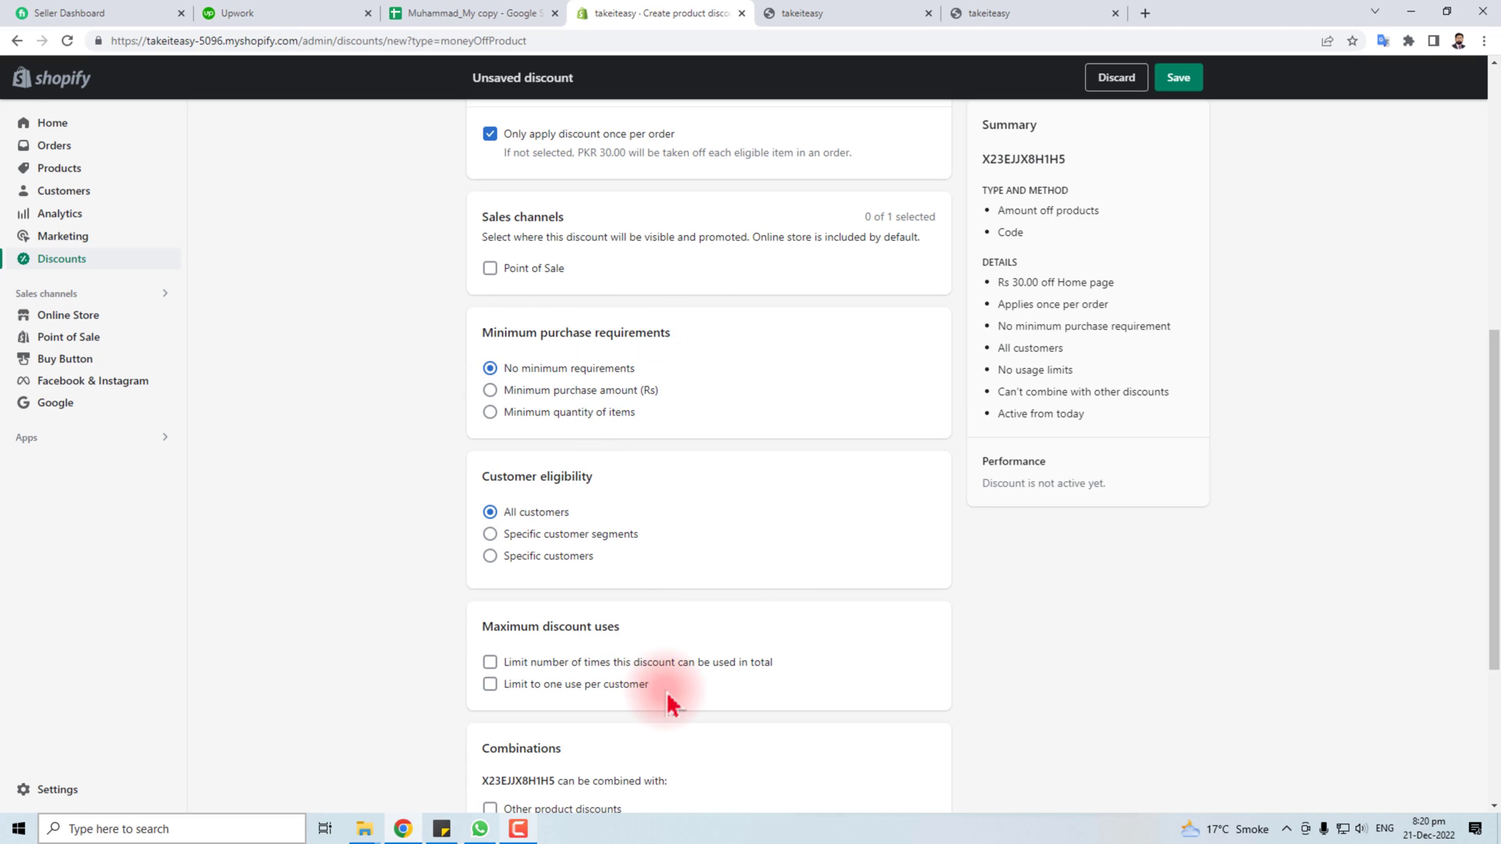
scroll("down", 3)
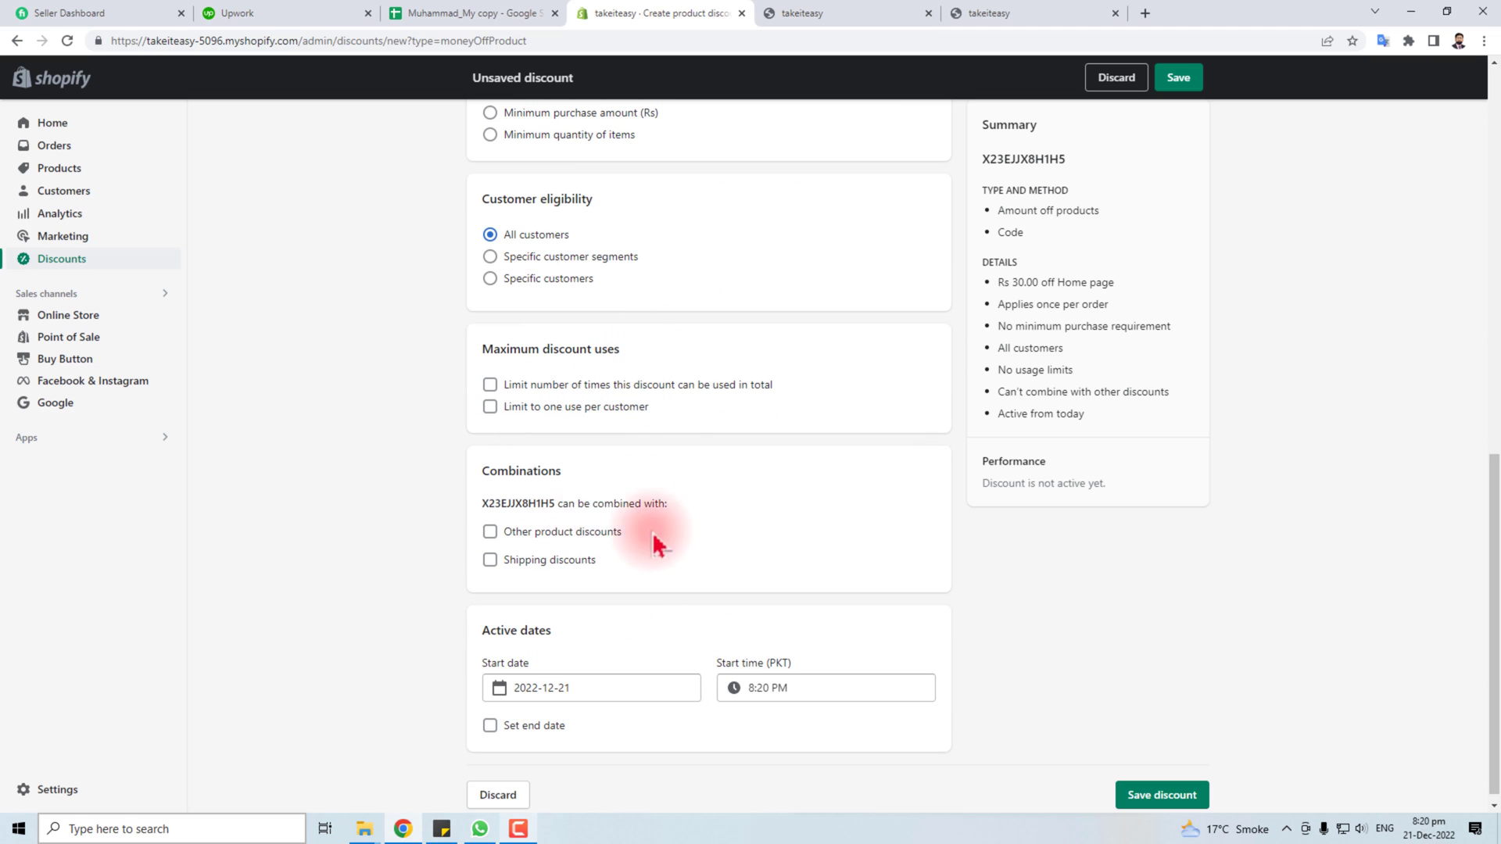
mouse_move(630, 630)
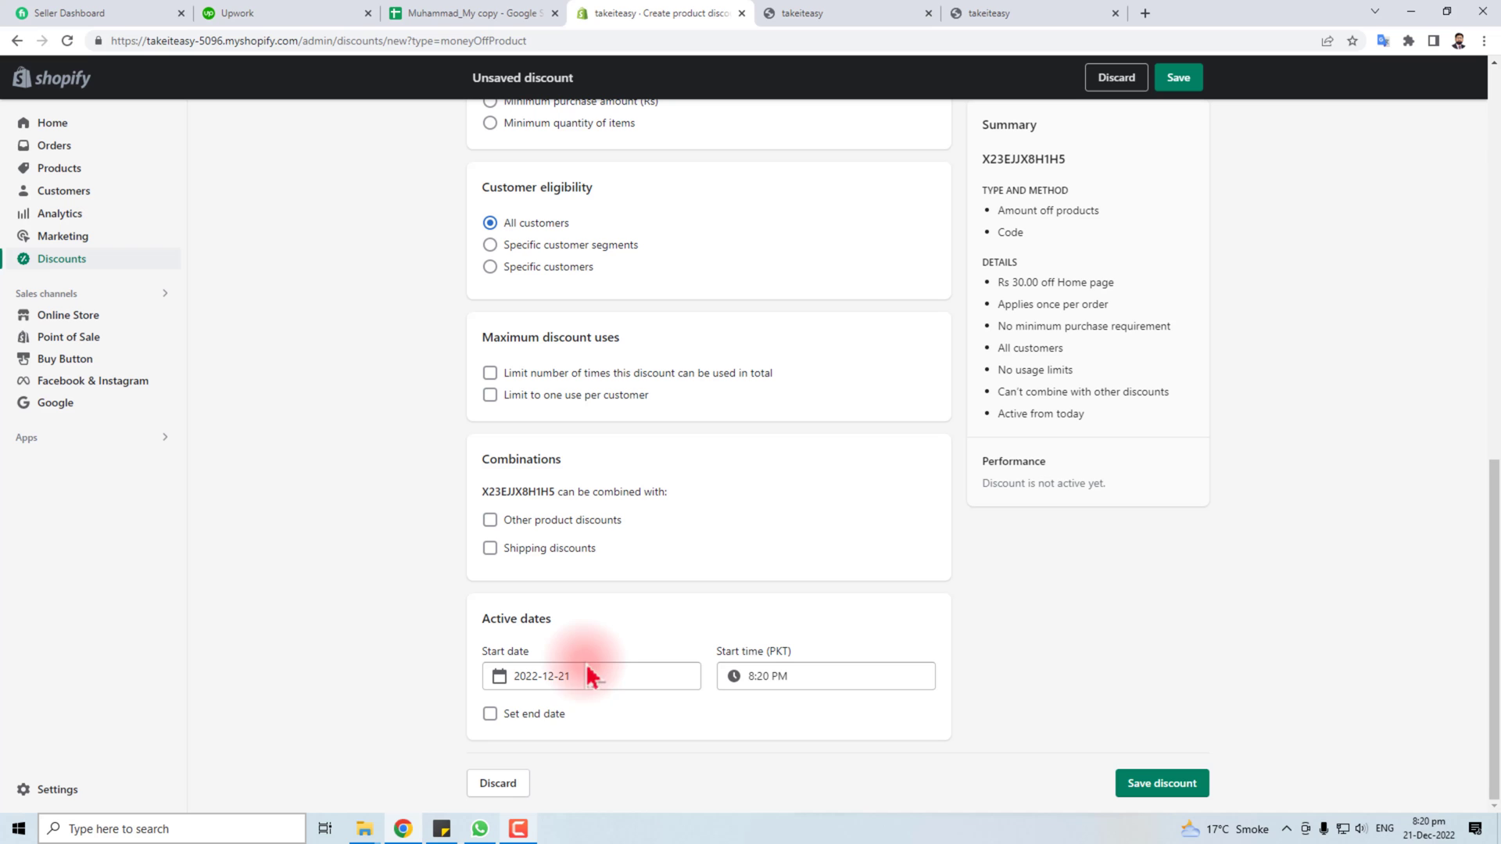
left_click(490, 713)
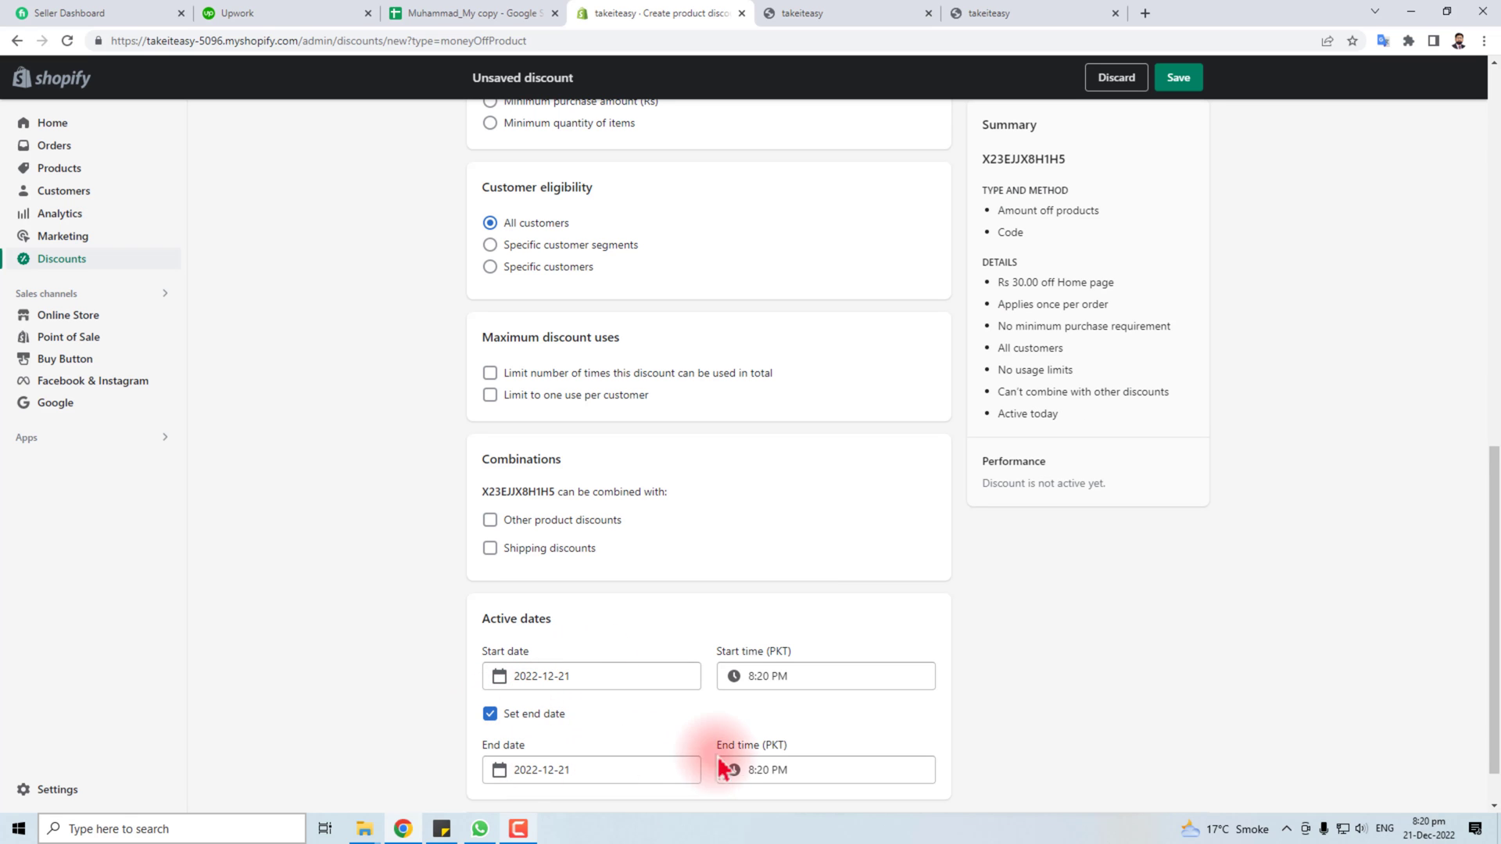
scroll("up", 3)
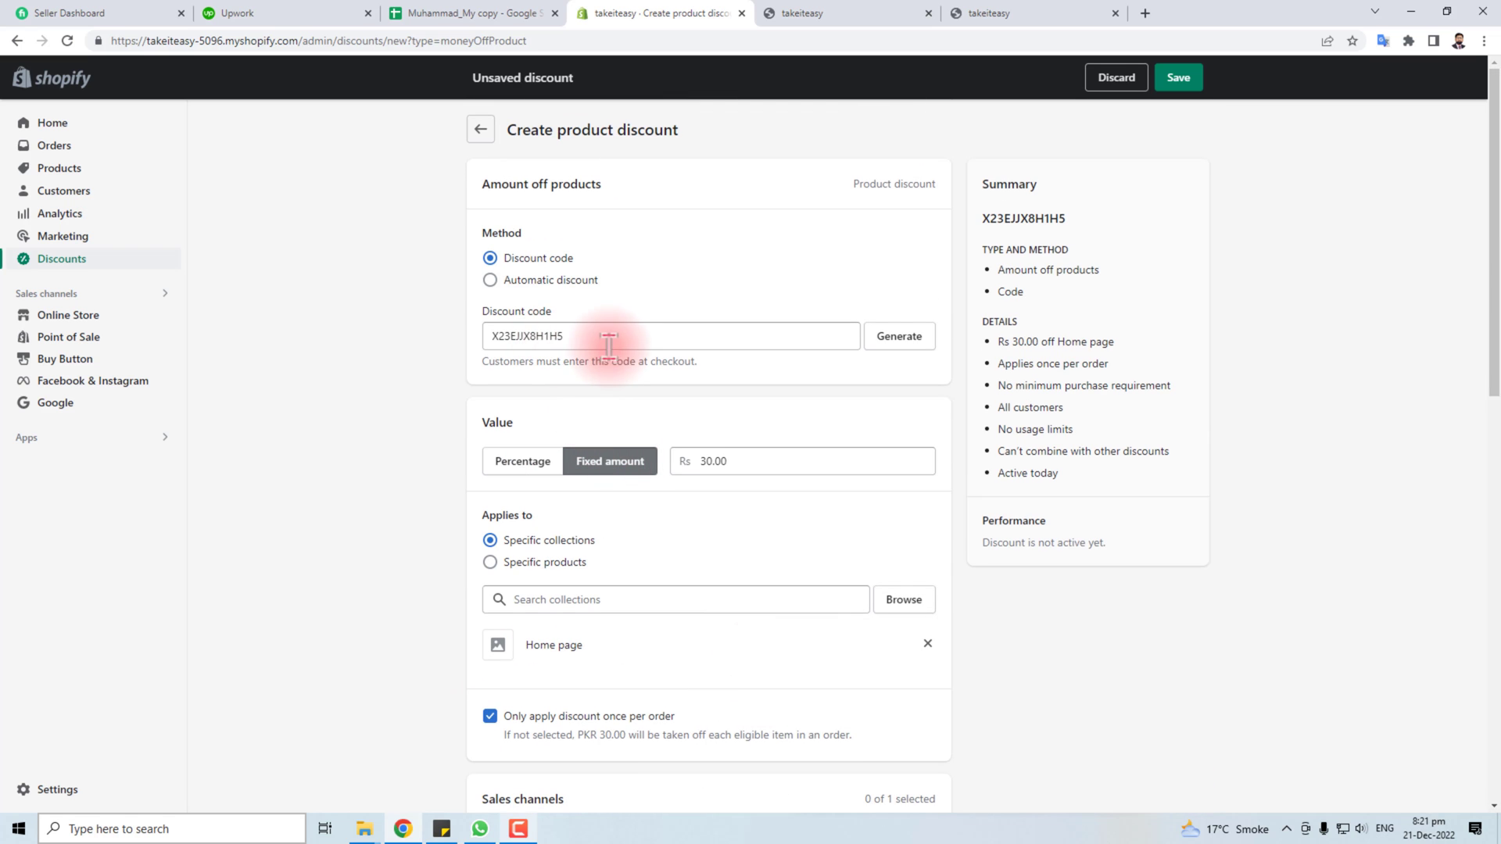
scroll("down", 3)
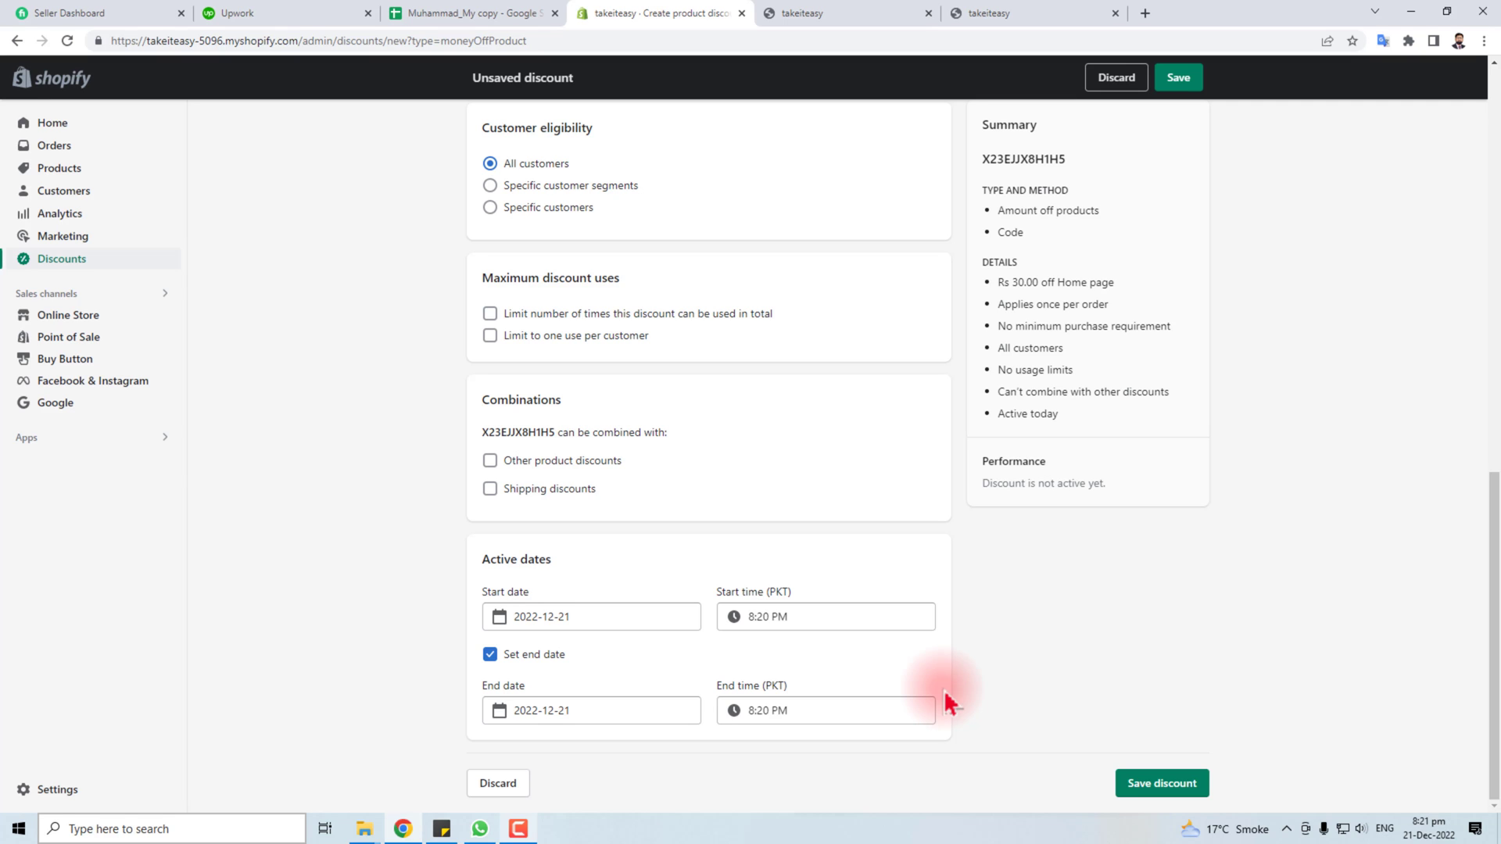
mouse_move(953, 699)
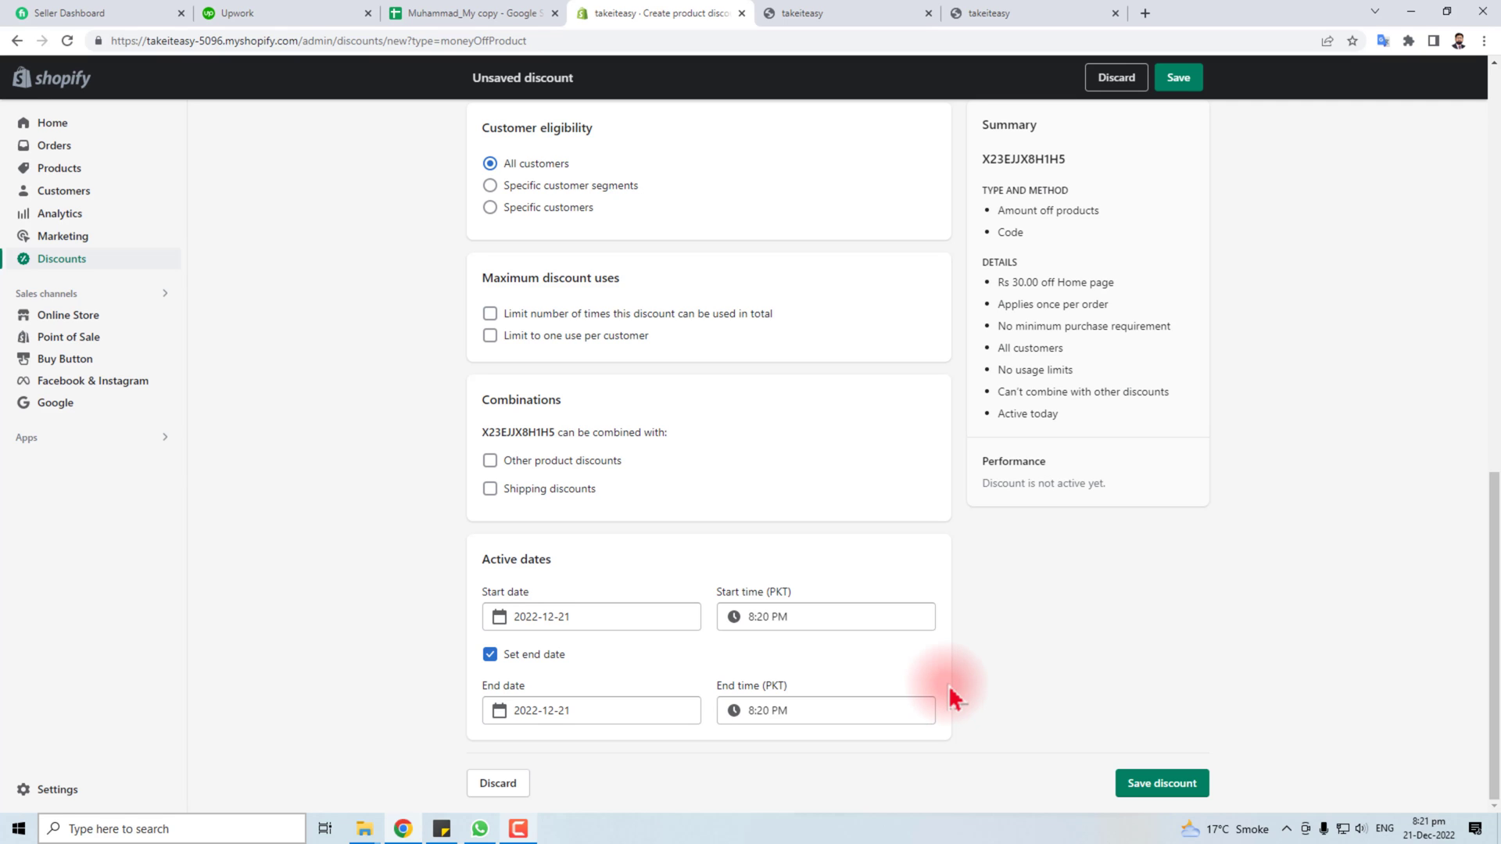